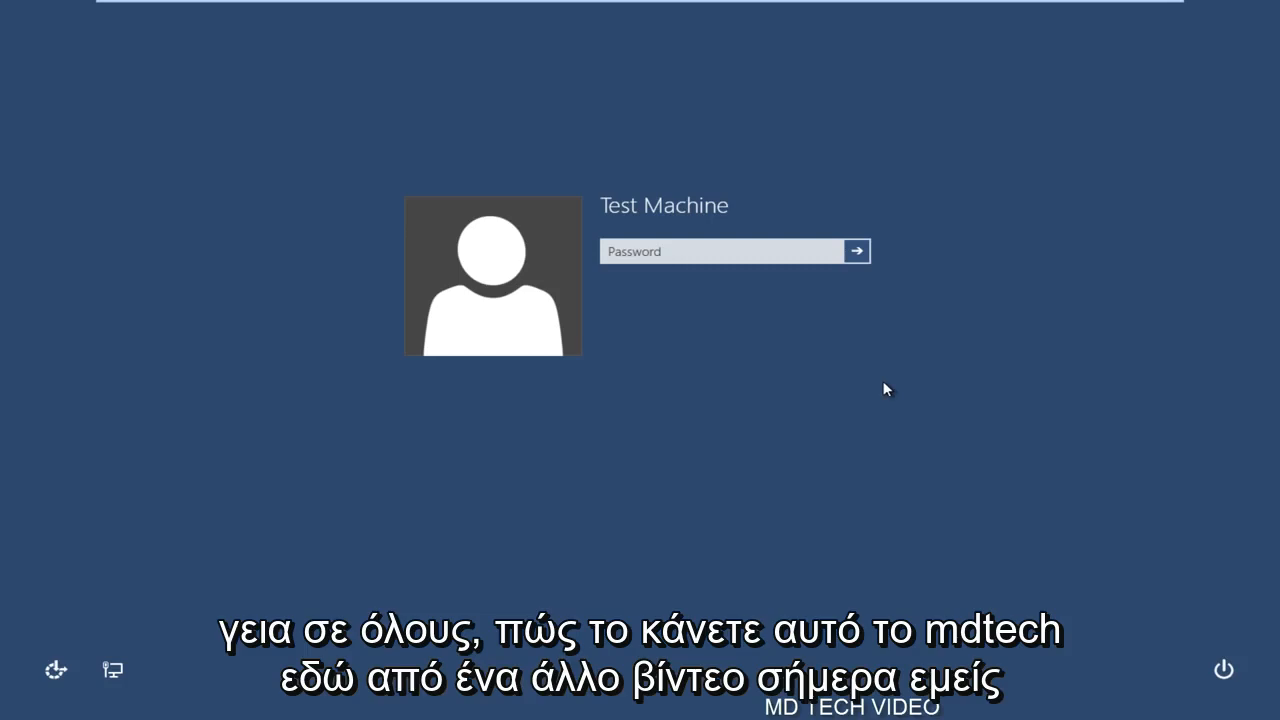
mouse_move(865, 383)
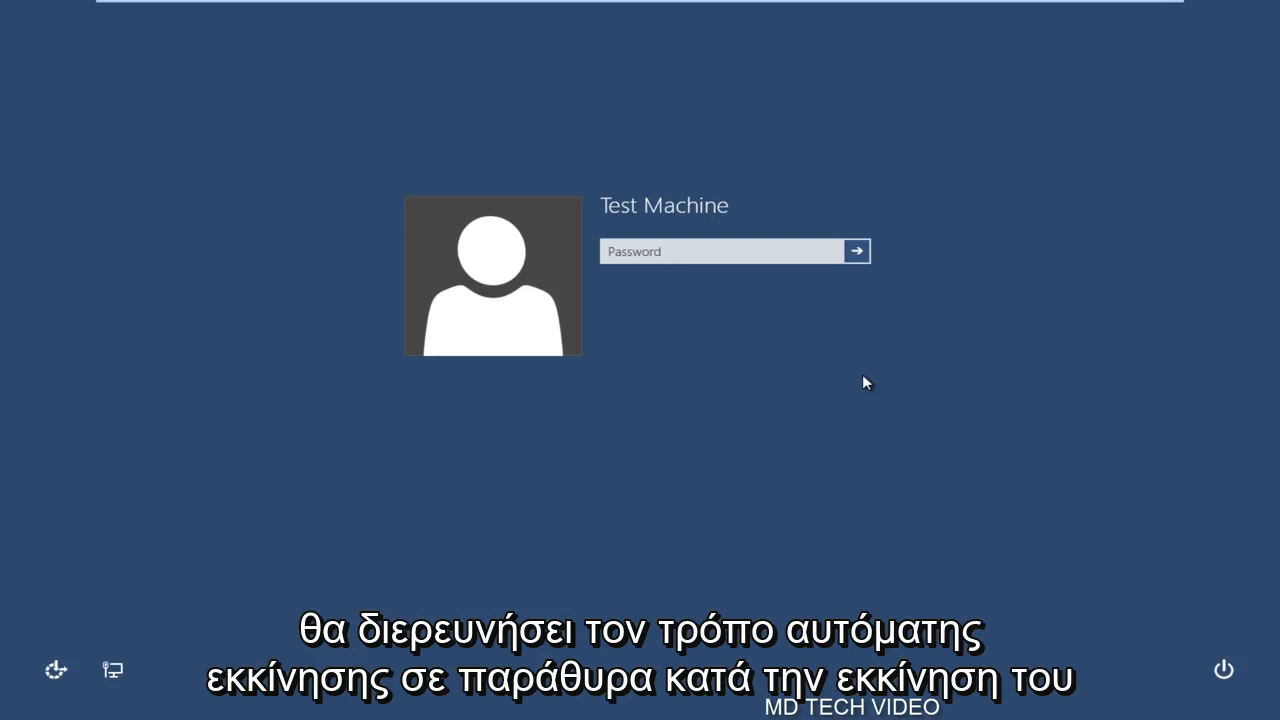
mouse_move(797, 350)
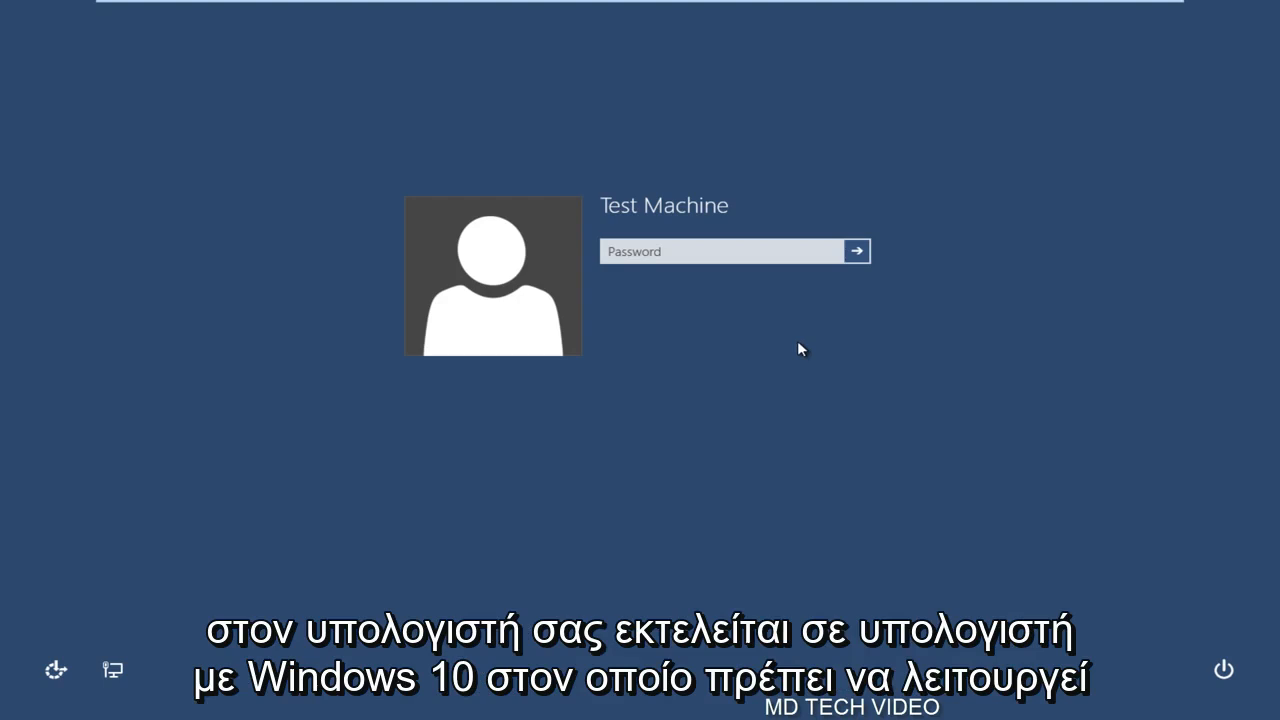
mouse_move(713, 473)
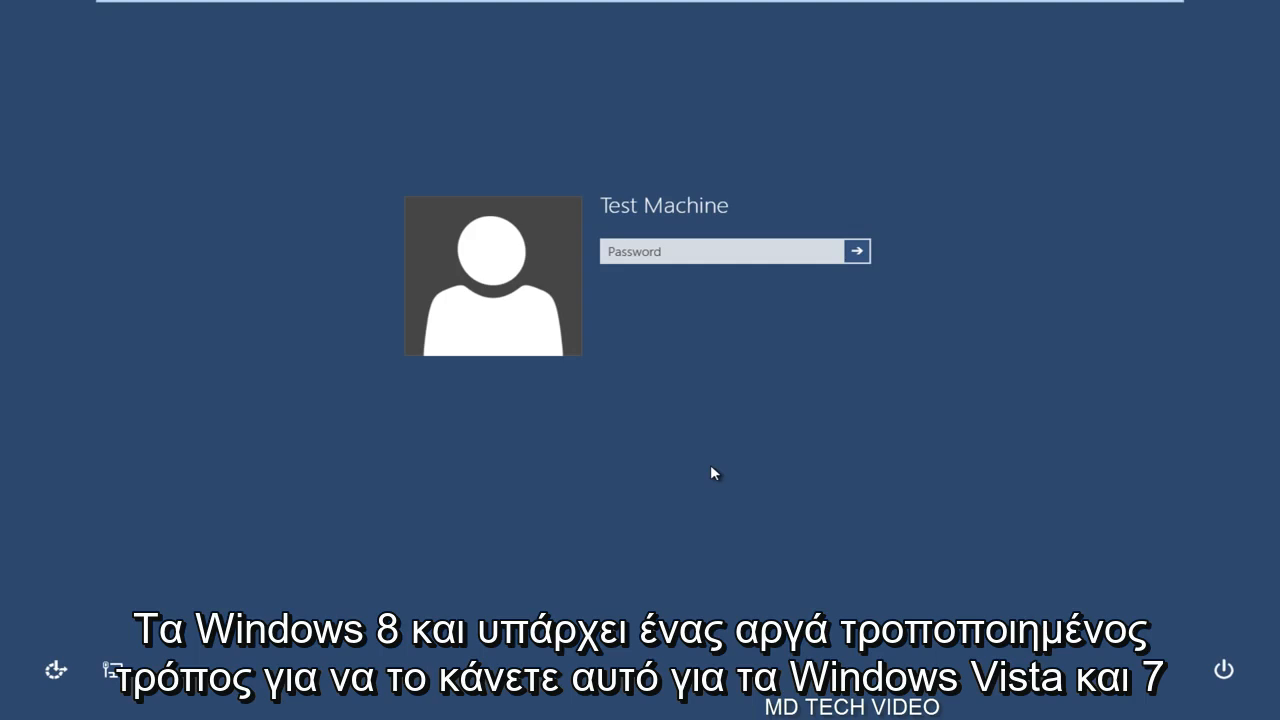
mouse_move(572, 380)
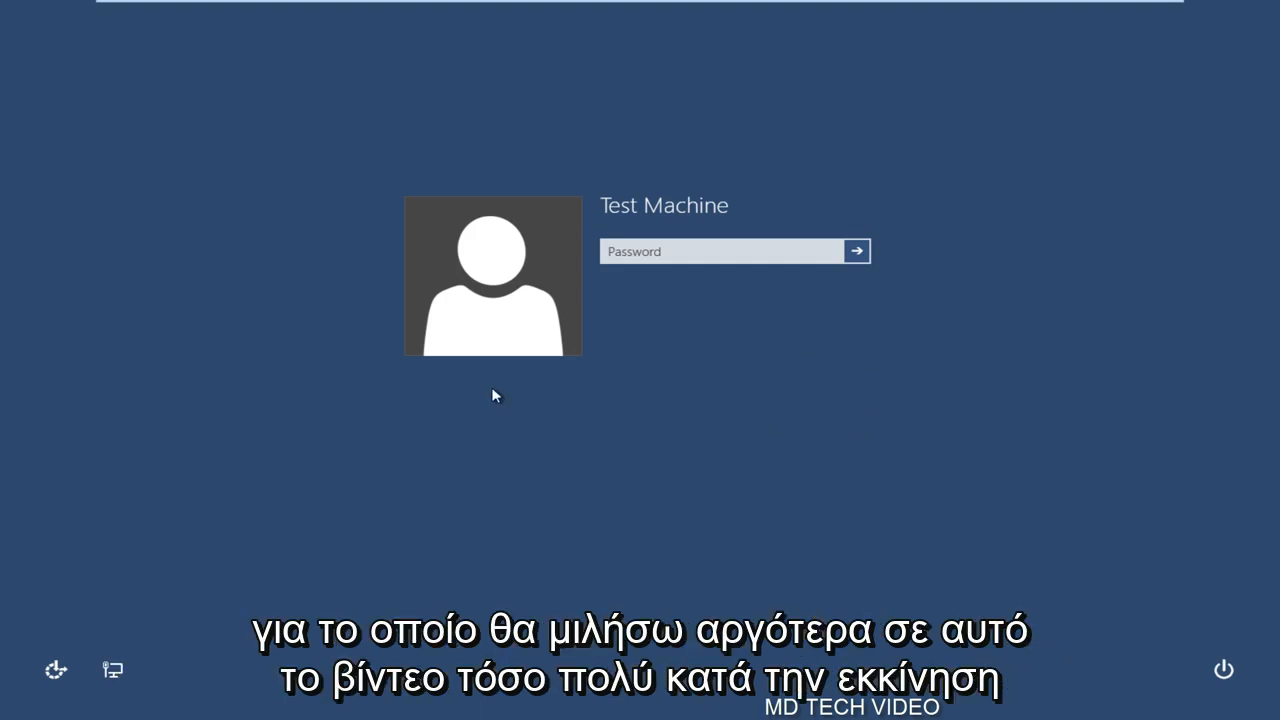
mouse_move(546, 366)
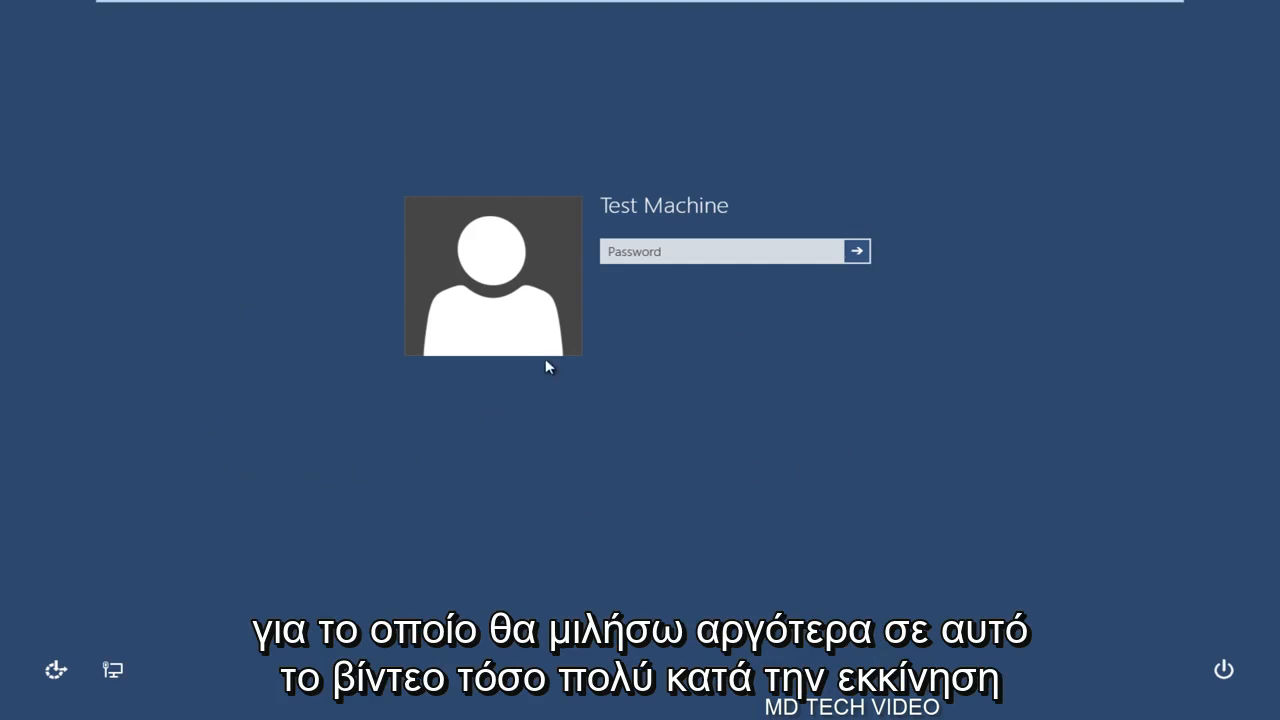
mouse_move(568, 401)
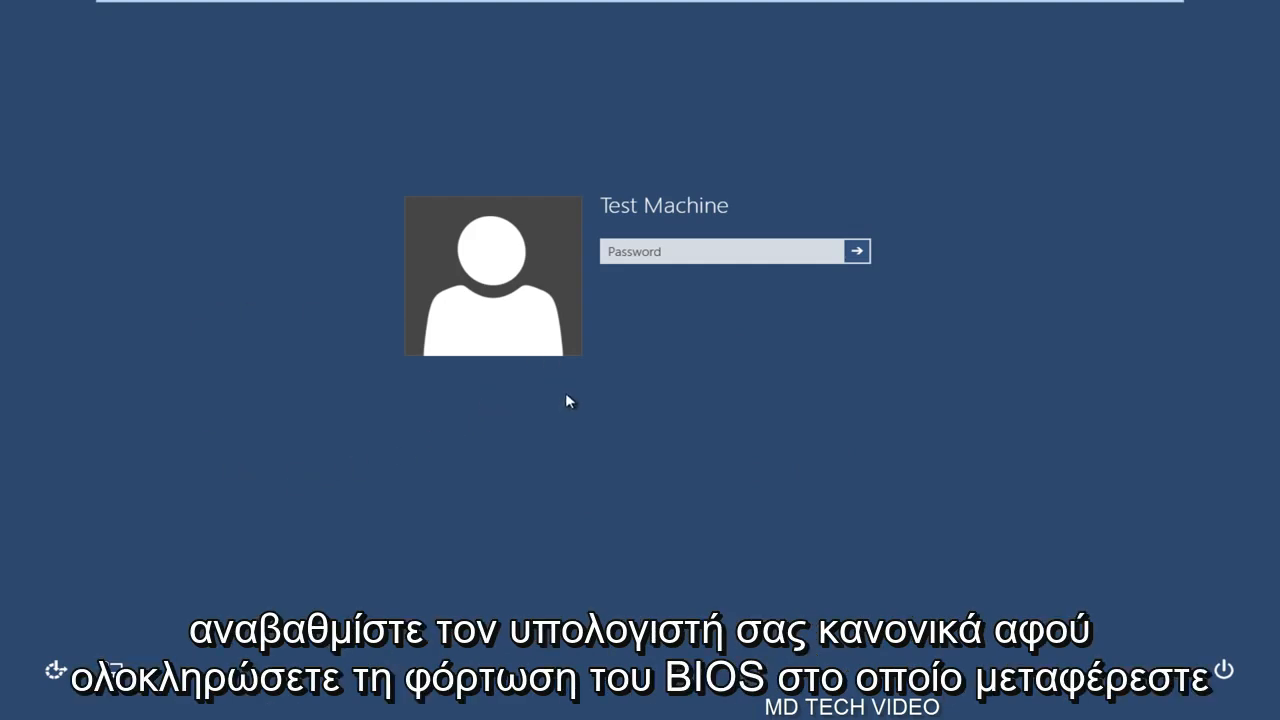
mouse_move(641, 409)
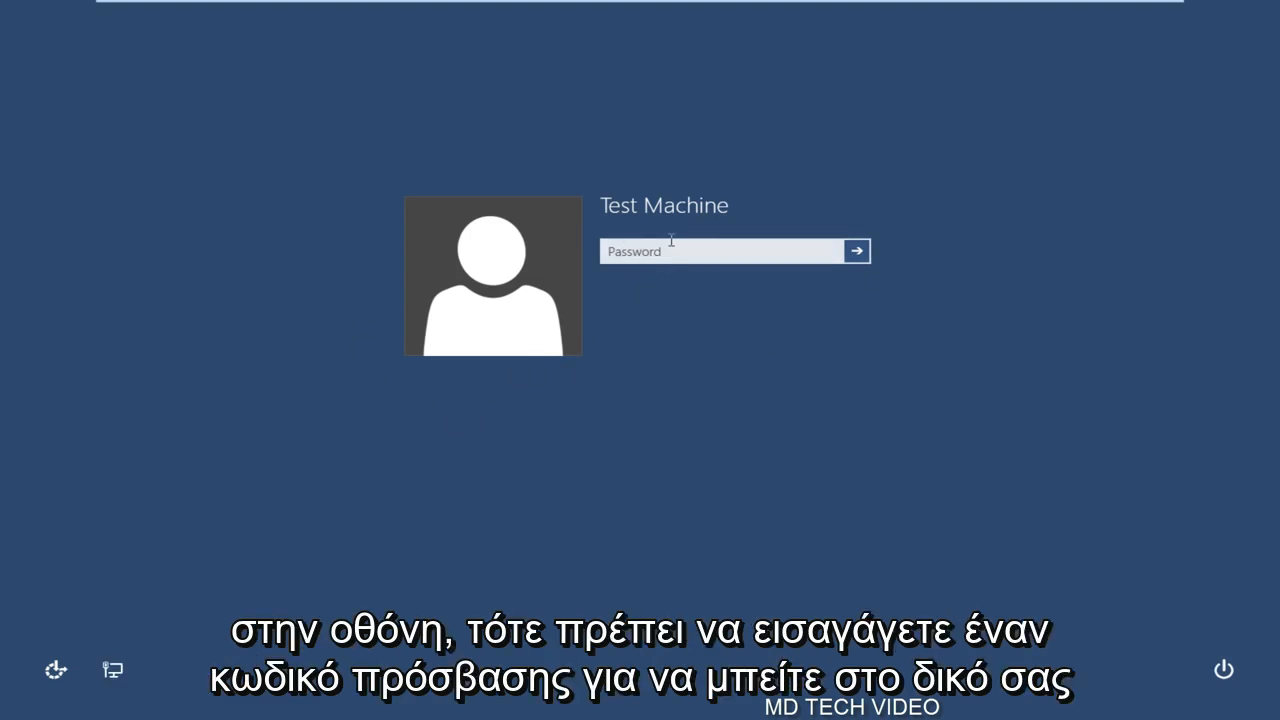
Enter the Test Machine account password and sign in to the desktop
click(720, 251)
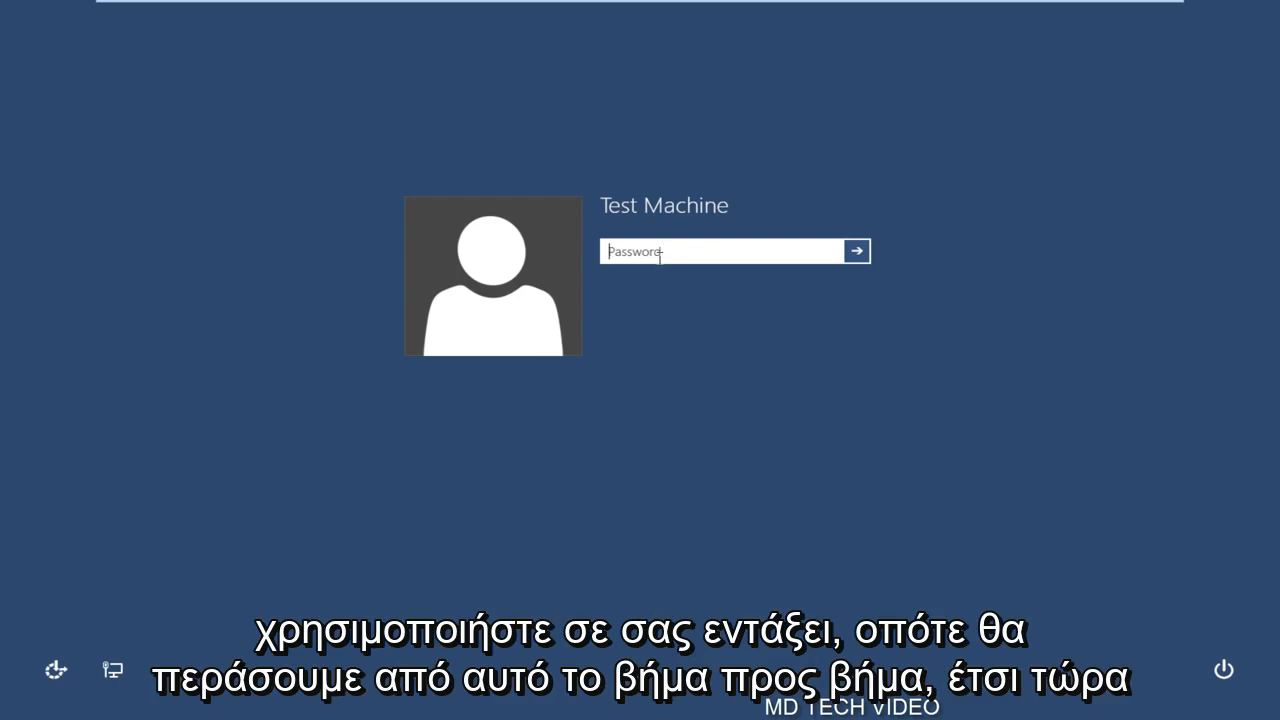
text(••••)
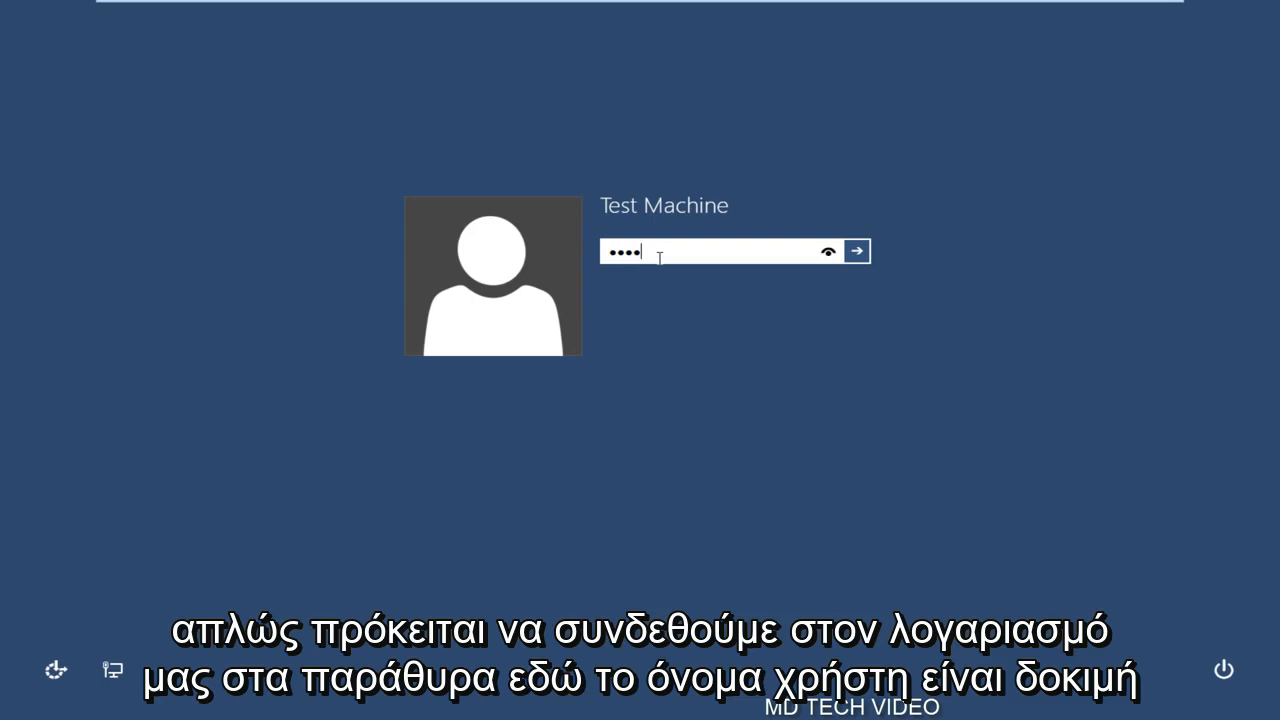
click(856, 251)
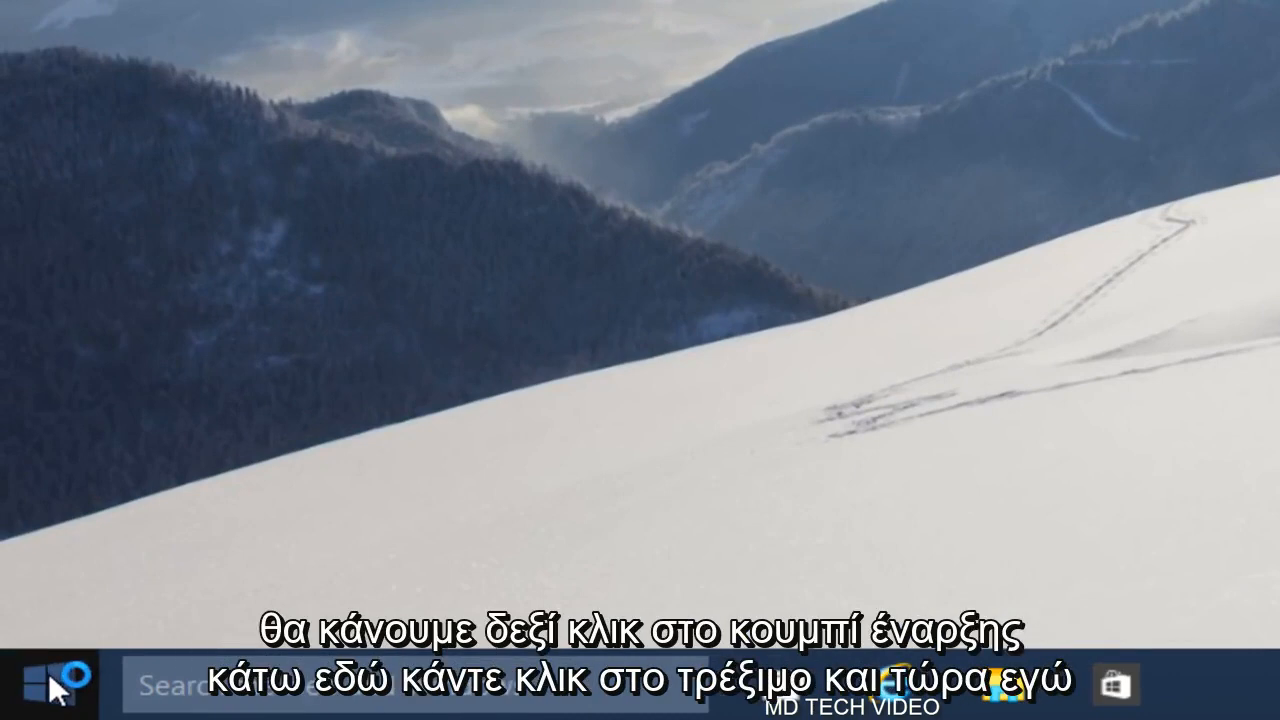
Run 'control userpasswords2' from the Start context menu to open User Accounts
right_click(25, 690)
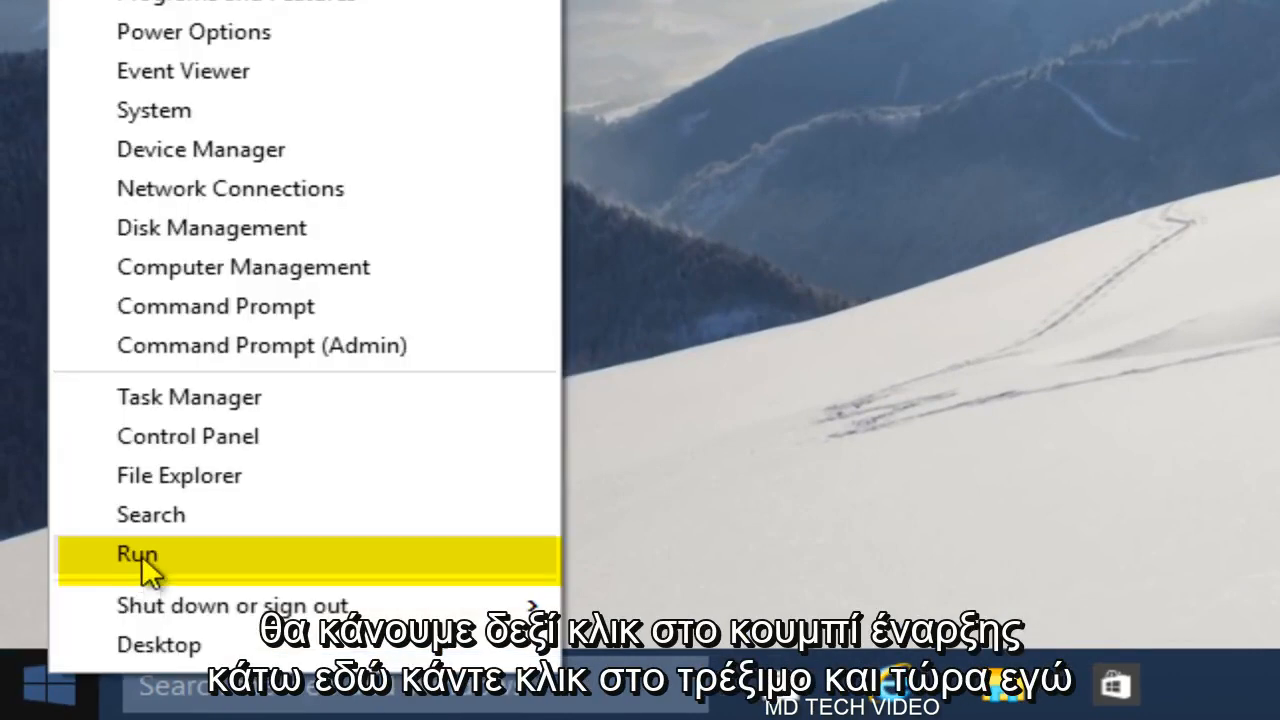
click(137, 554)
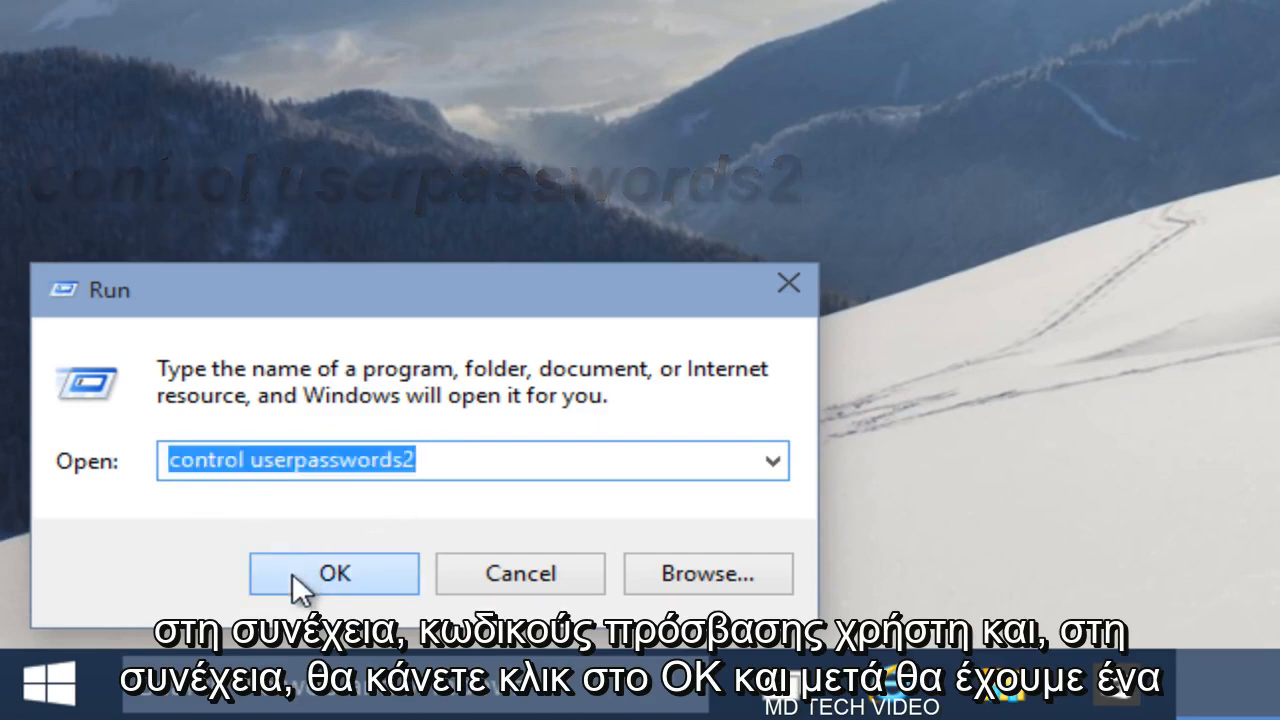
click(334, 573)
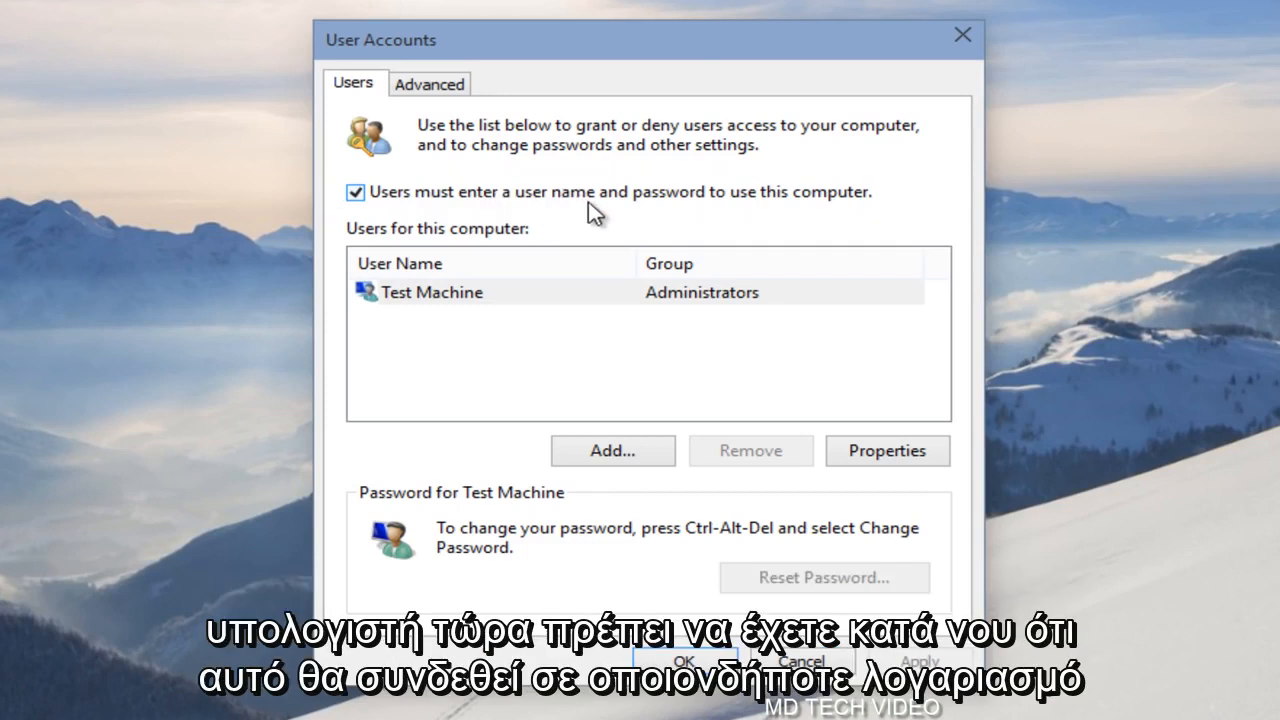
mouse_move(540, 310)
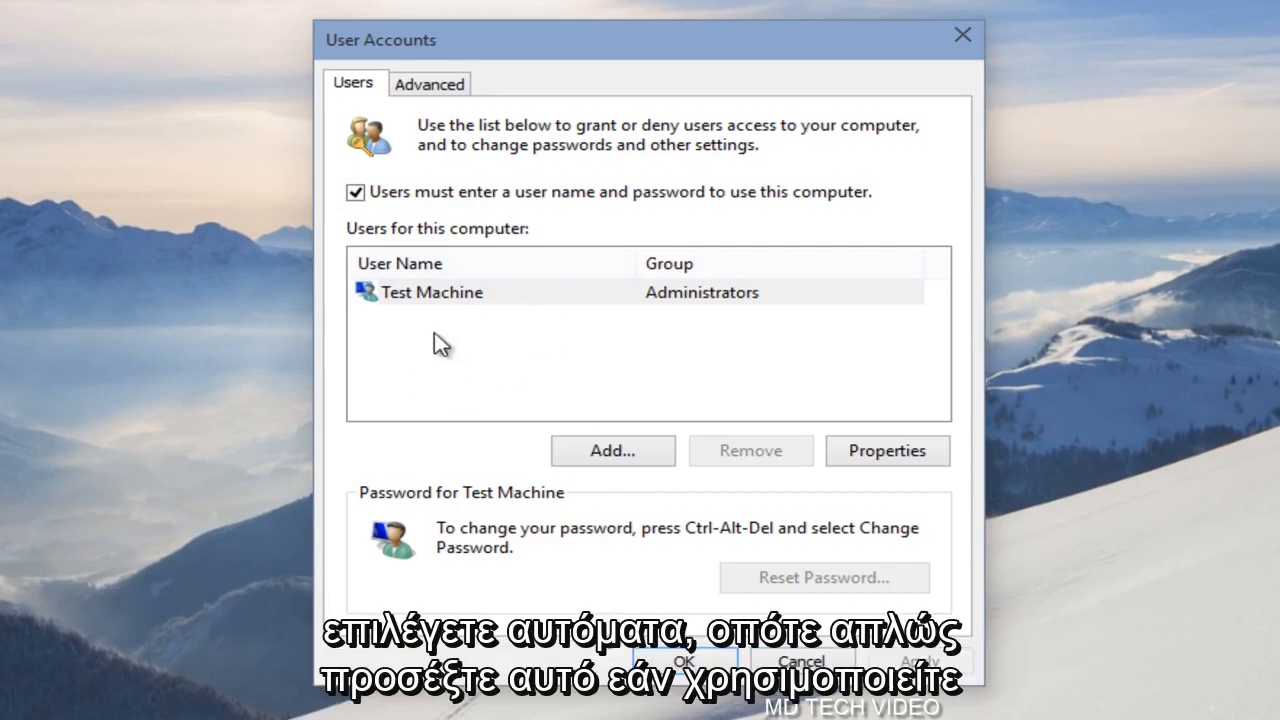
mouse_move(748, 308)
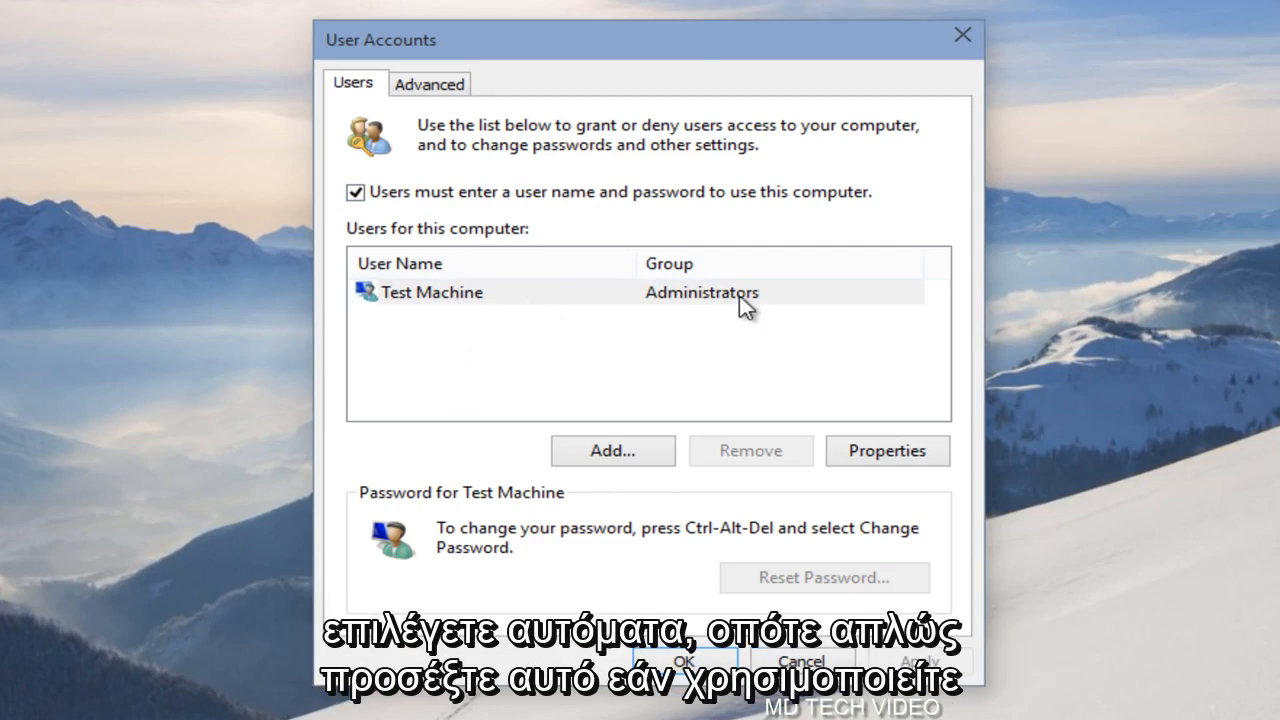
mouse_move(660, 325)
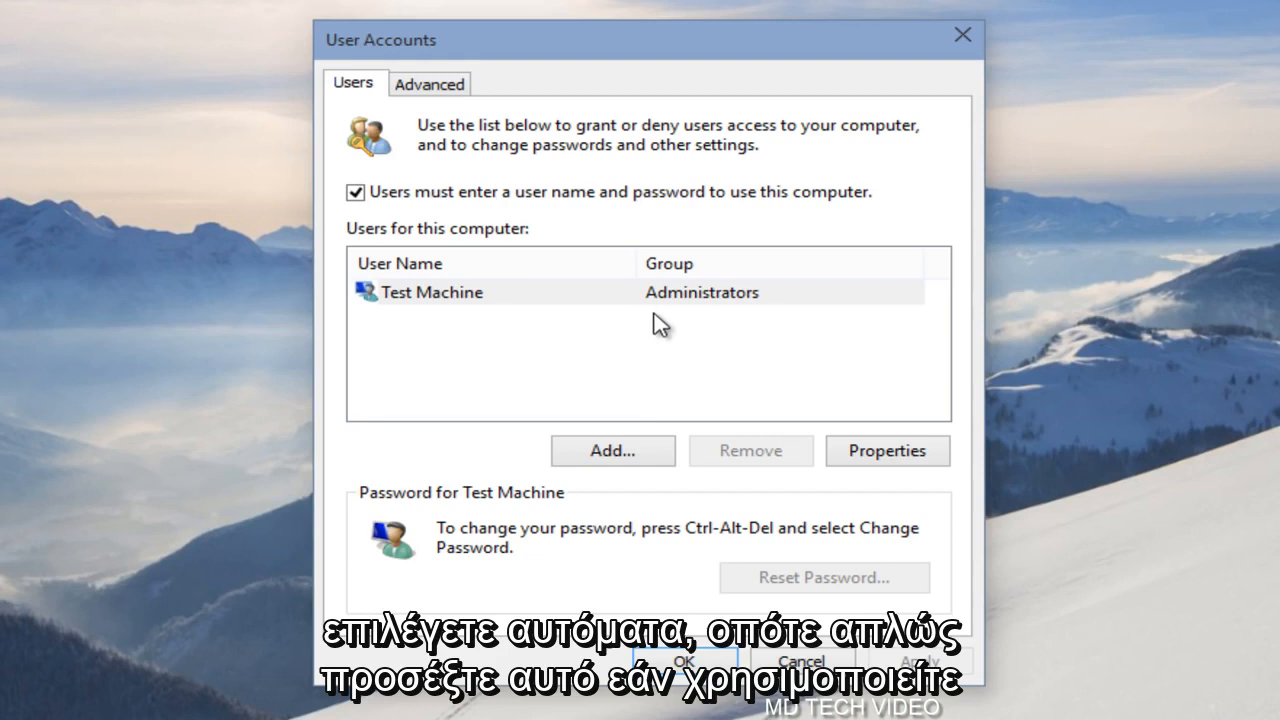
mouse_move(780, 338)
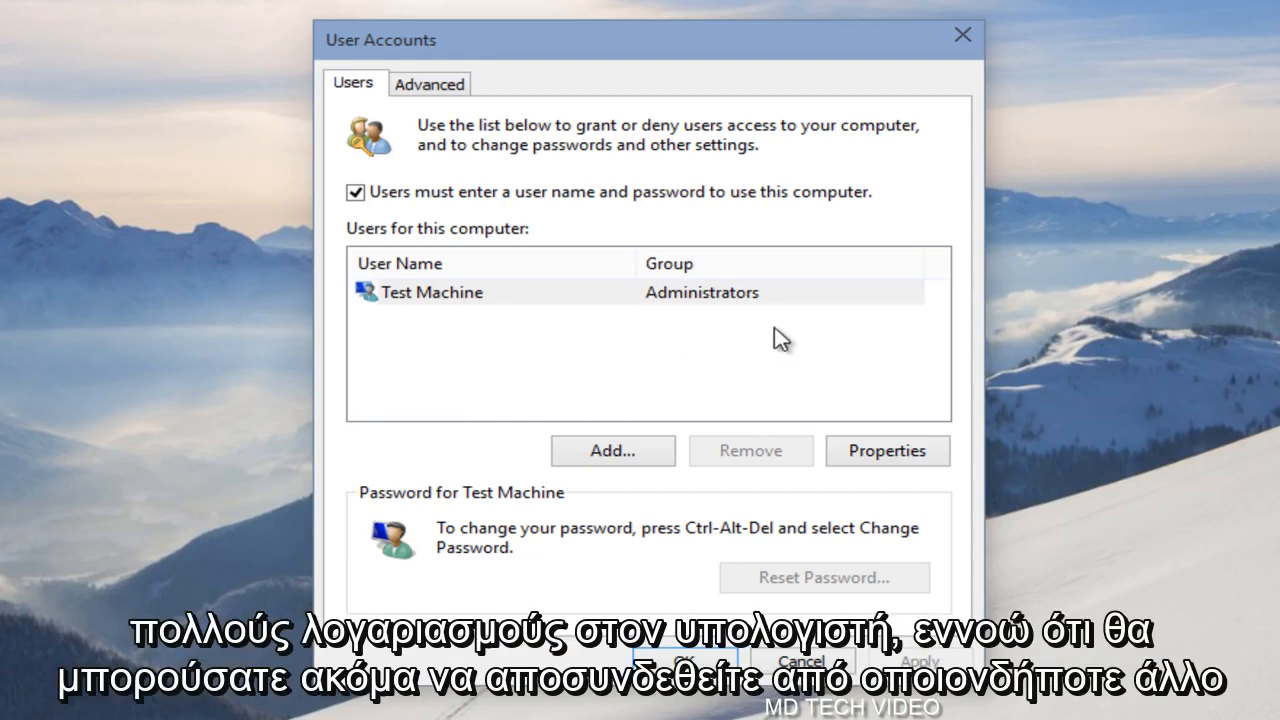
mouse_move(723, 335)
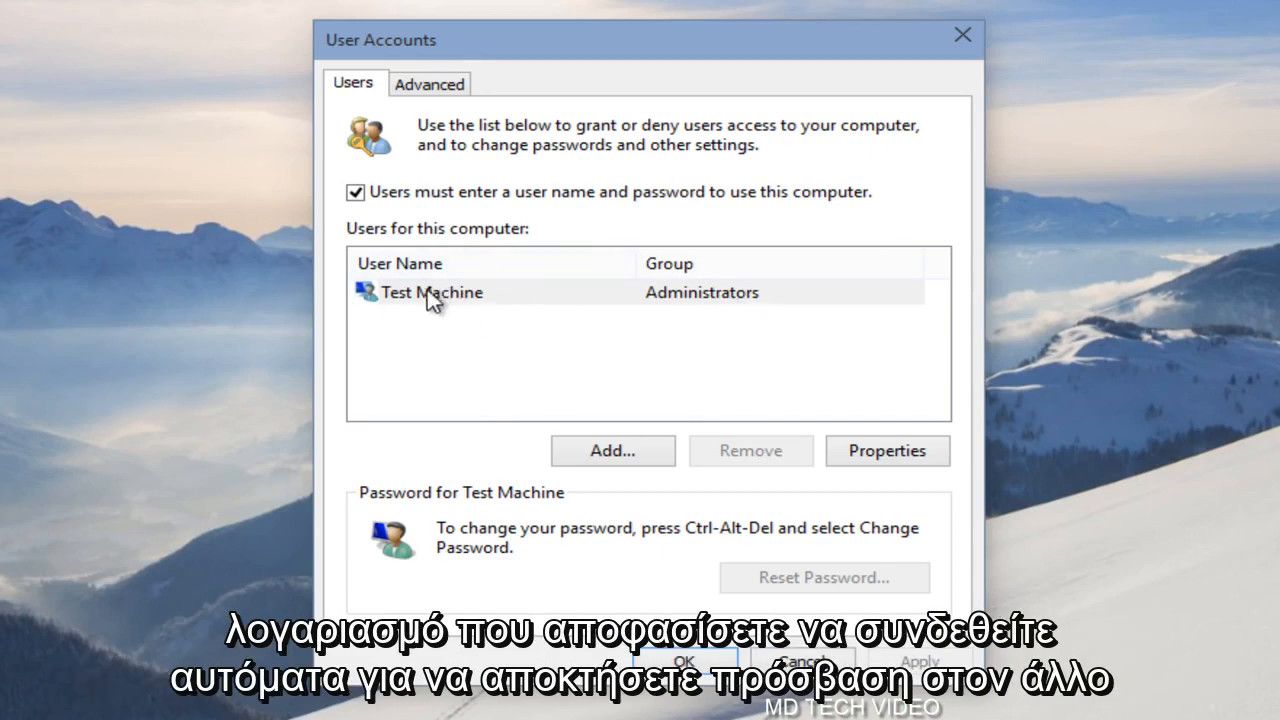
mouse_move(430, 231)
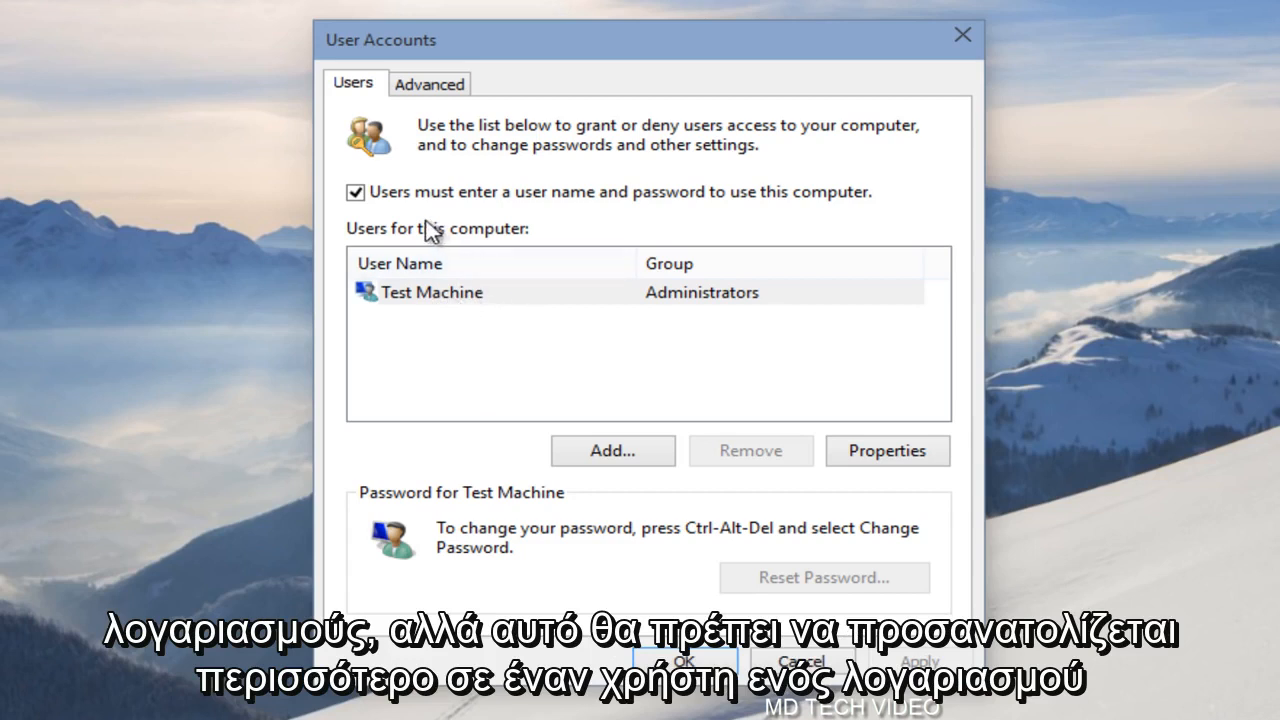
Uncheck 'Users must enter a user name and password to use this computer'
click(355, 192)
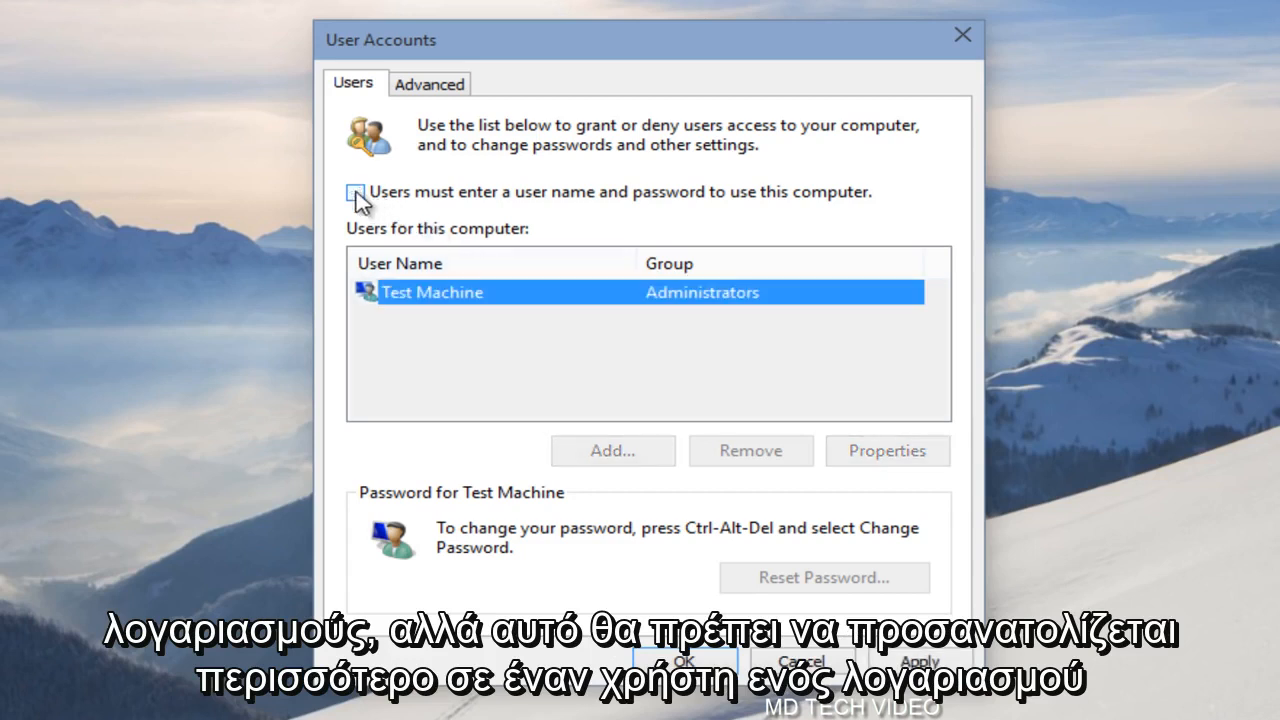
Apply the change and confirm the Test Machine password for automatic sign-in
click(356, 192)
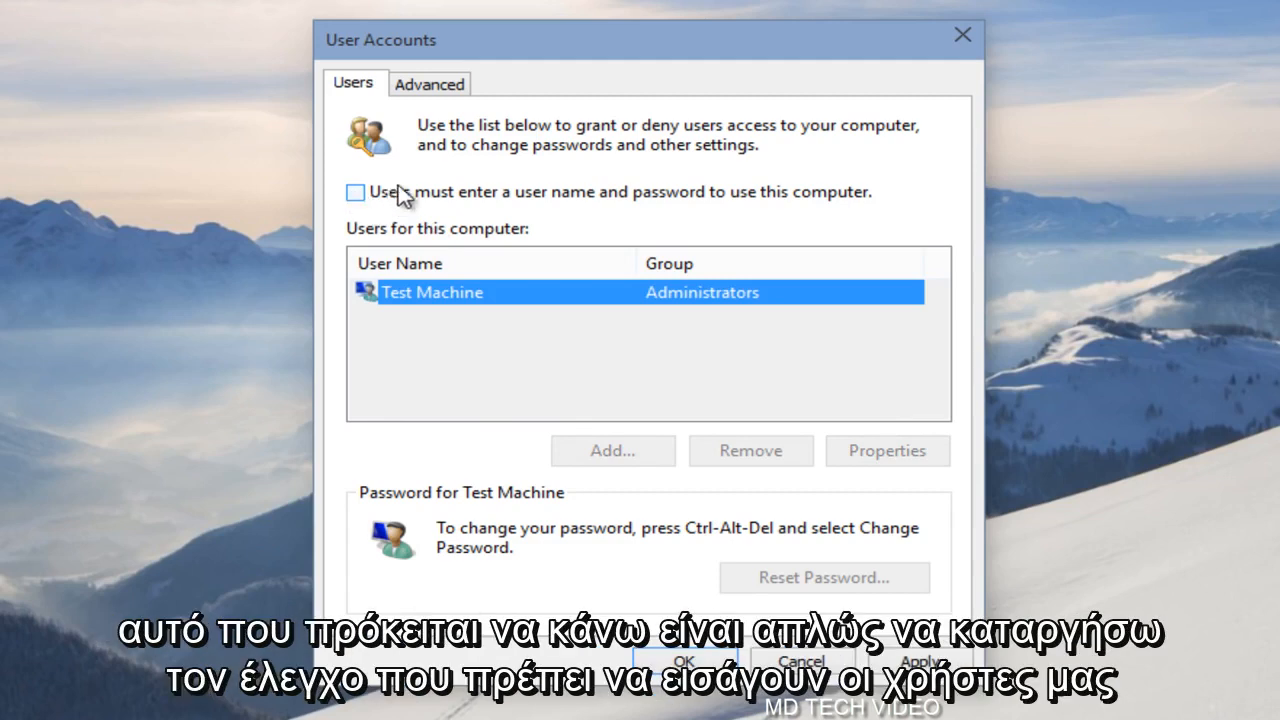
mouse_move(472, 205)
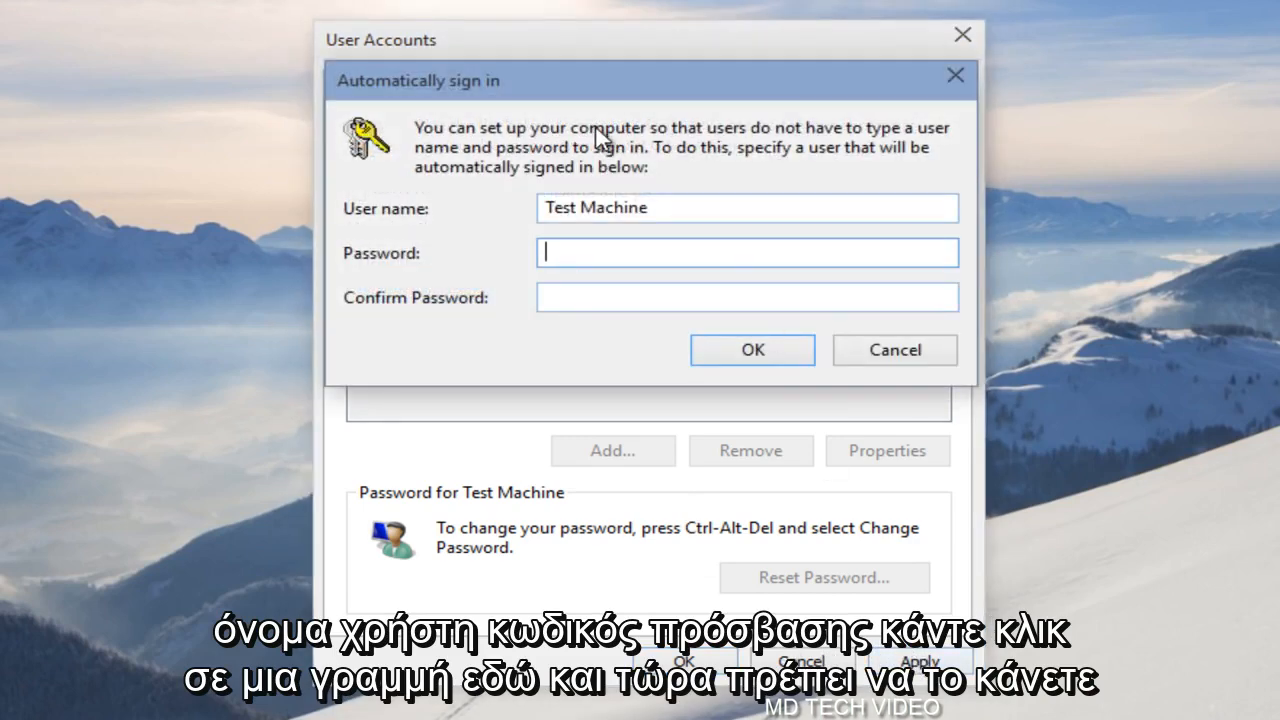
text(••••)
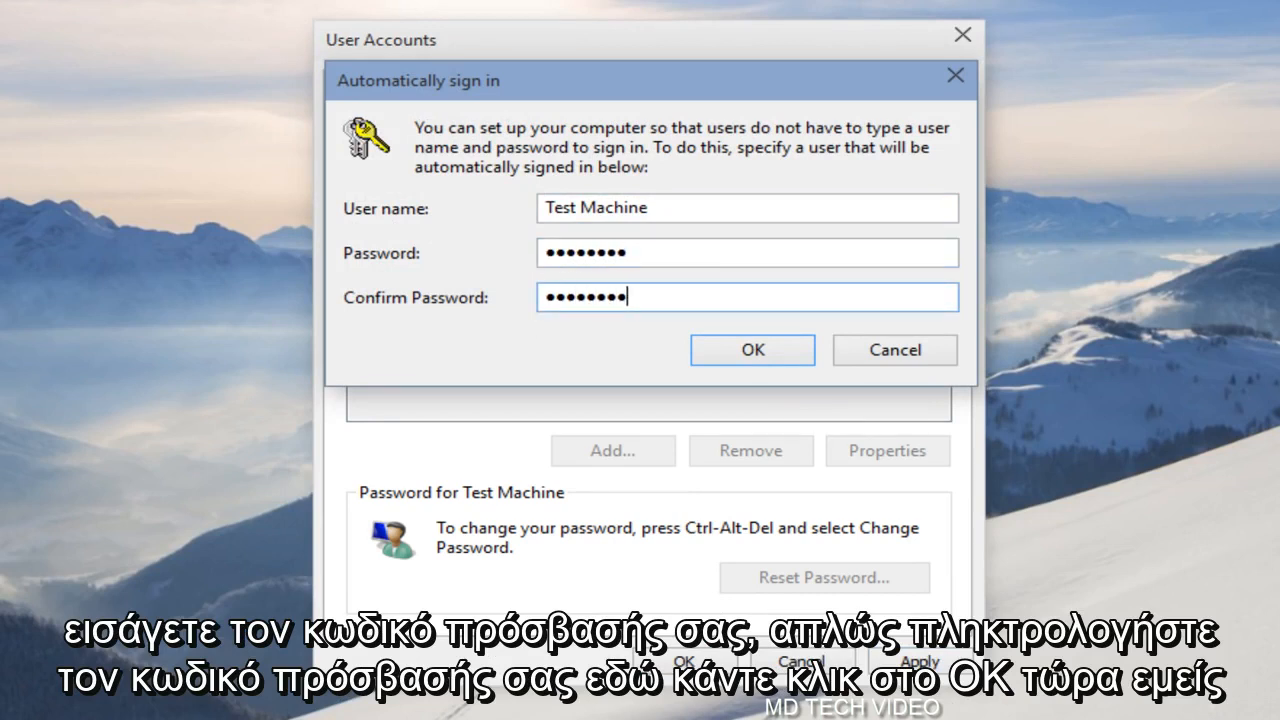
click(752, 350)
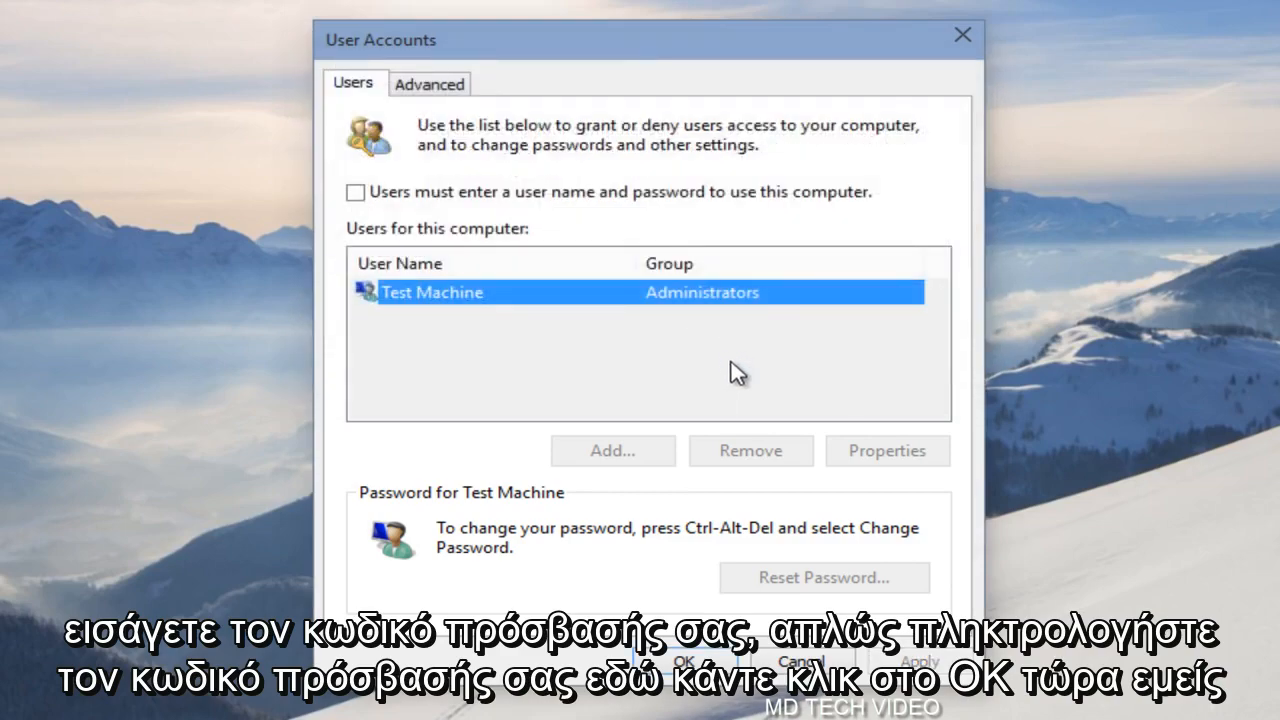
click(683, 662)
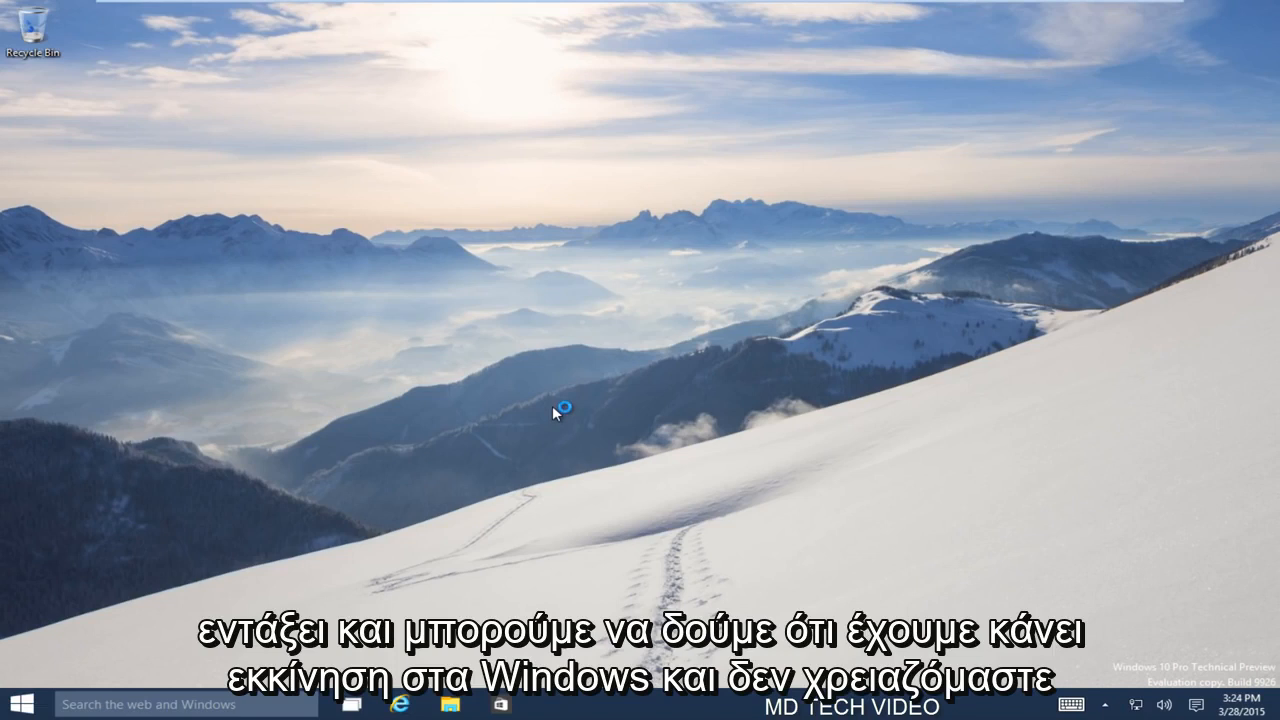
mouse_move(605, 330)
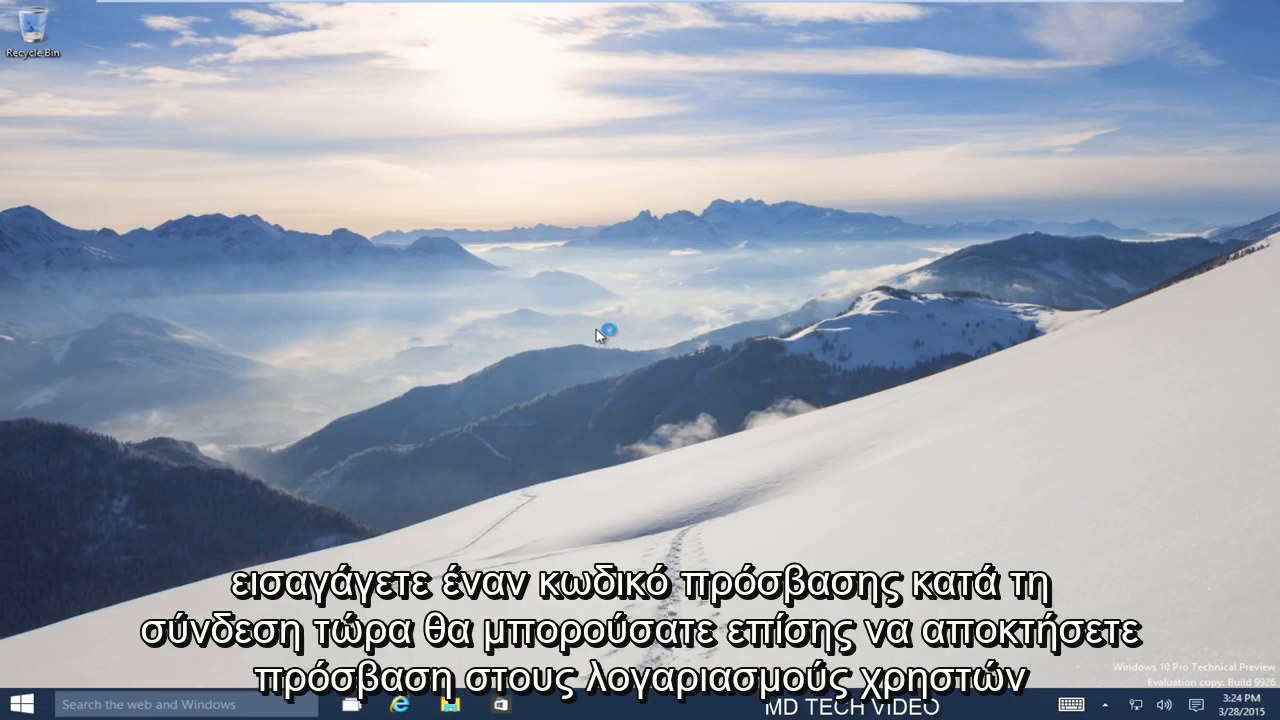
mouse_move(545, 427)
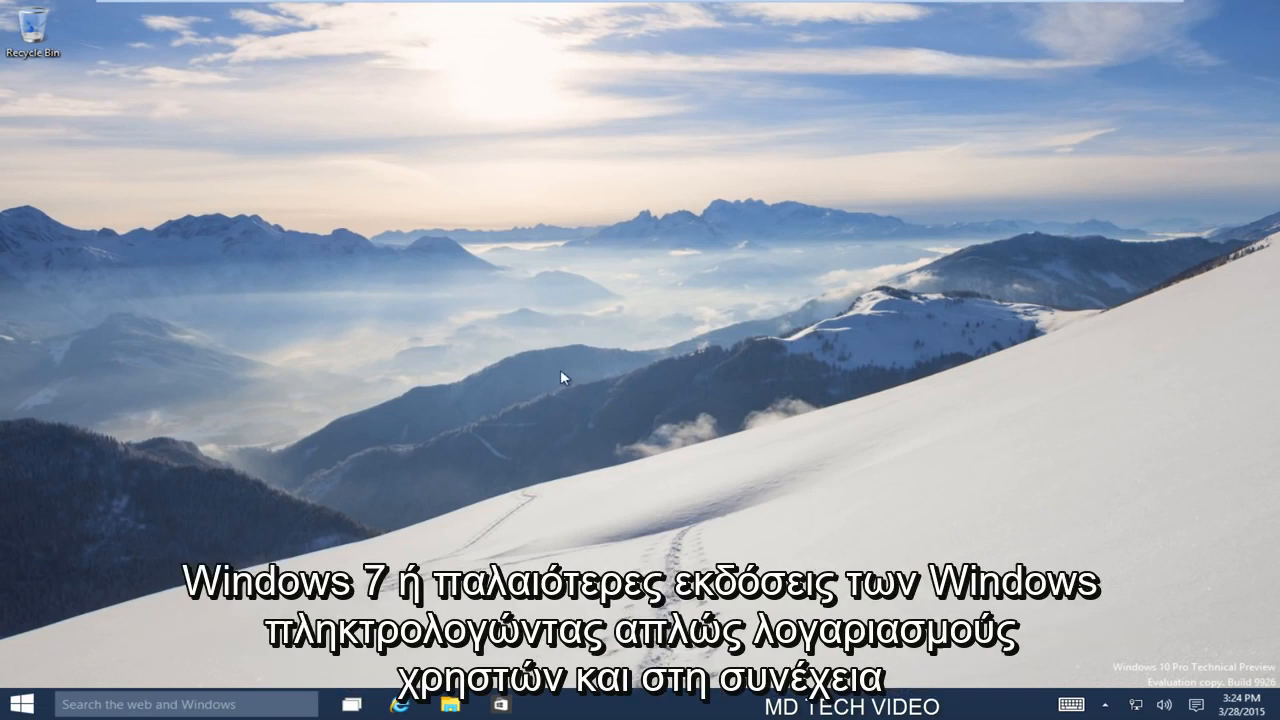
mouse_move(555, 382)
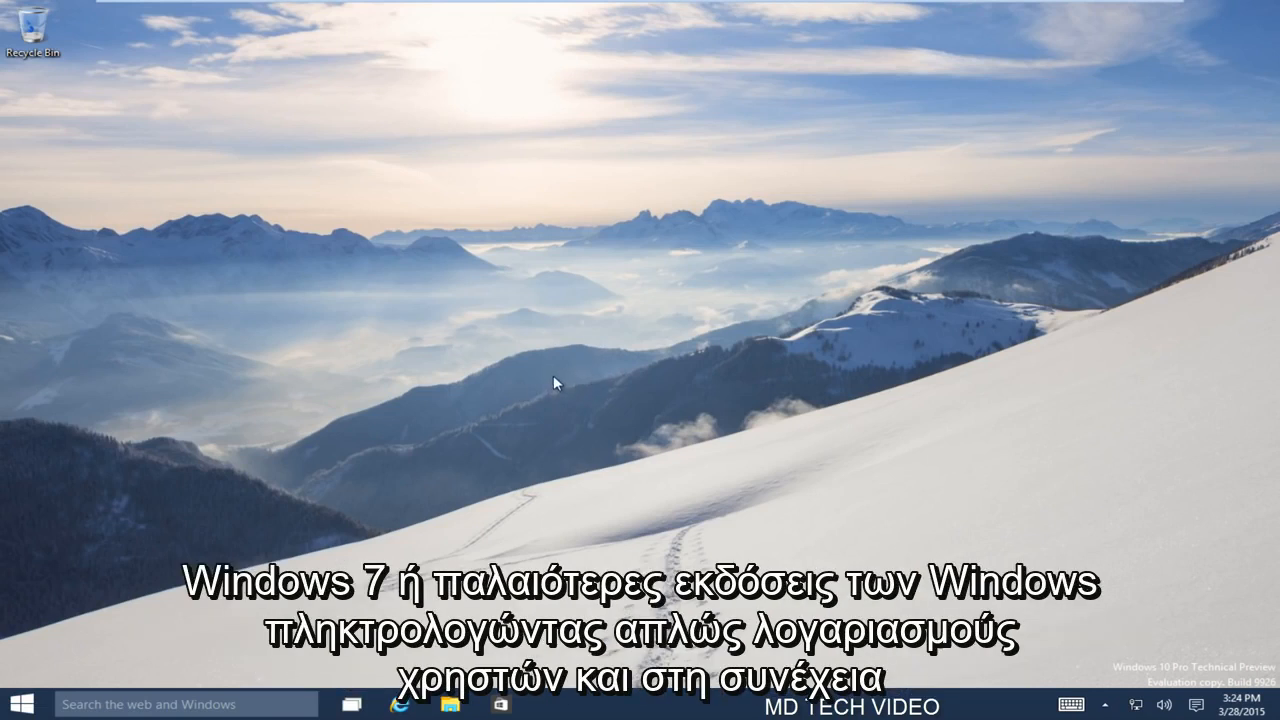
mouse_move(445, 440)
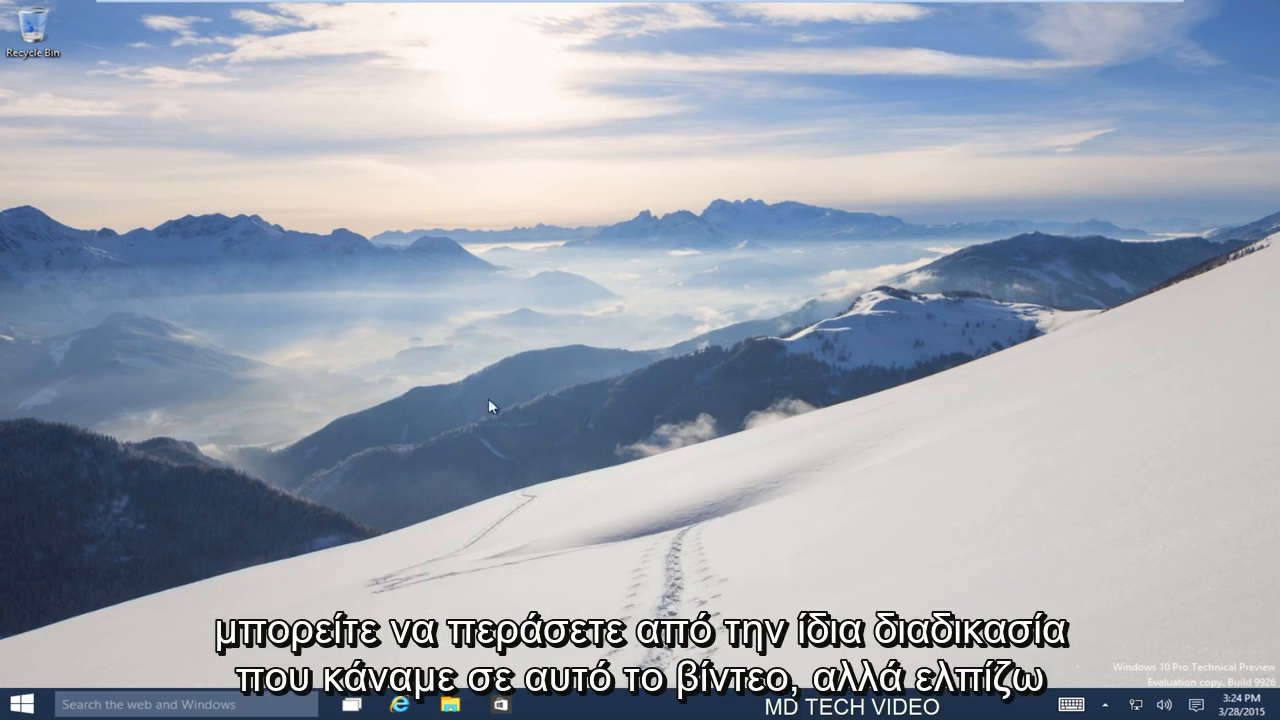
mouse_move(578, 383)
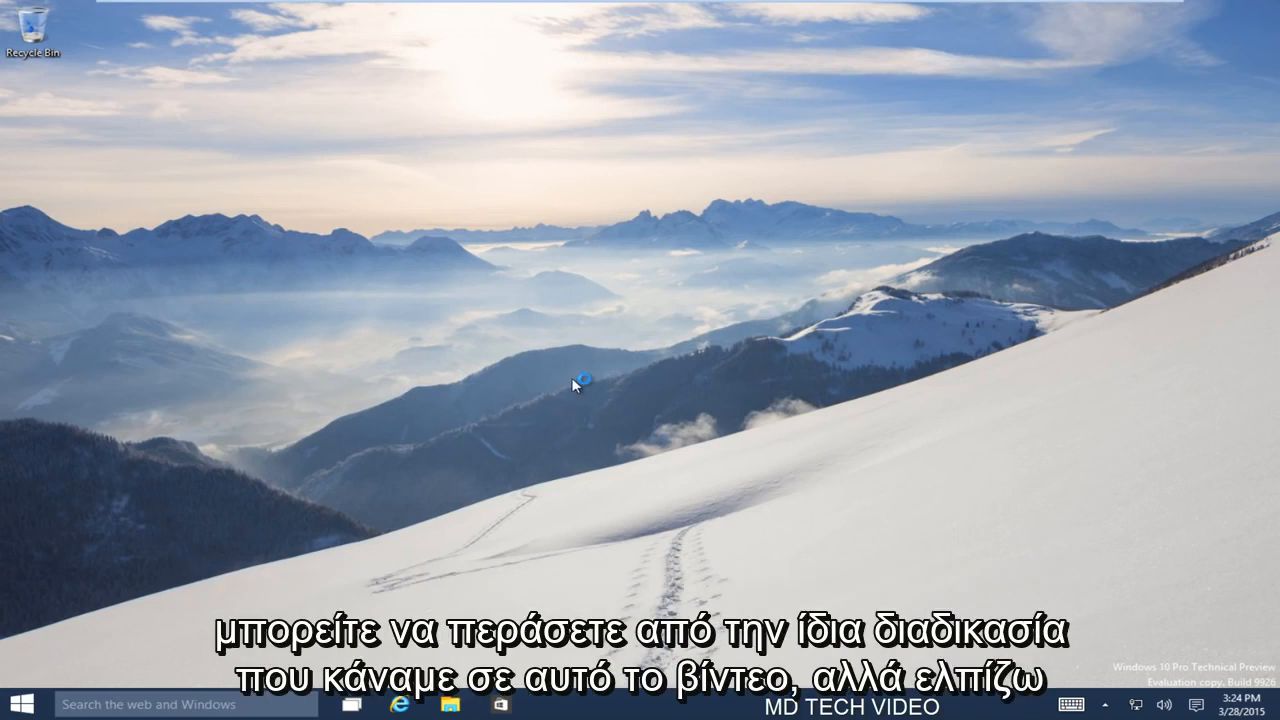